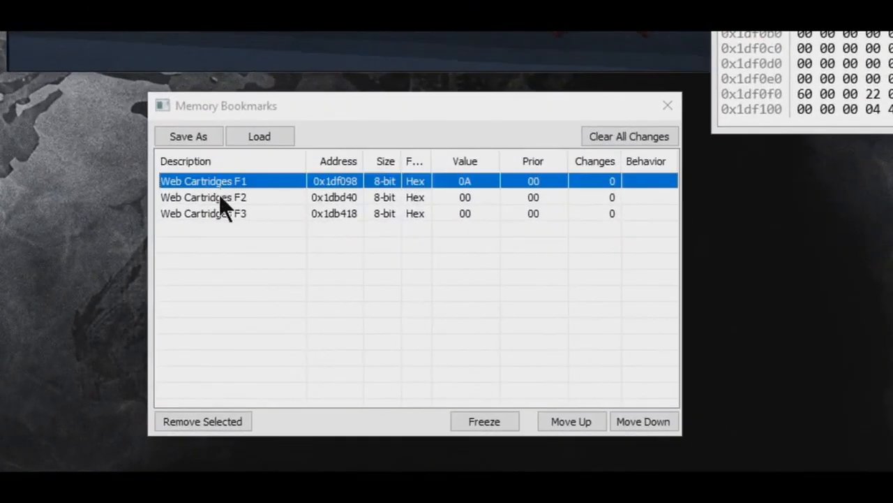
- Reset the Memory Inspector search with 32-bit size, giving 2,097,149 candidate addresses
left_click(203, 213)
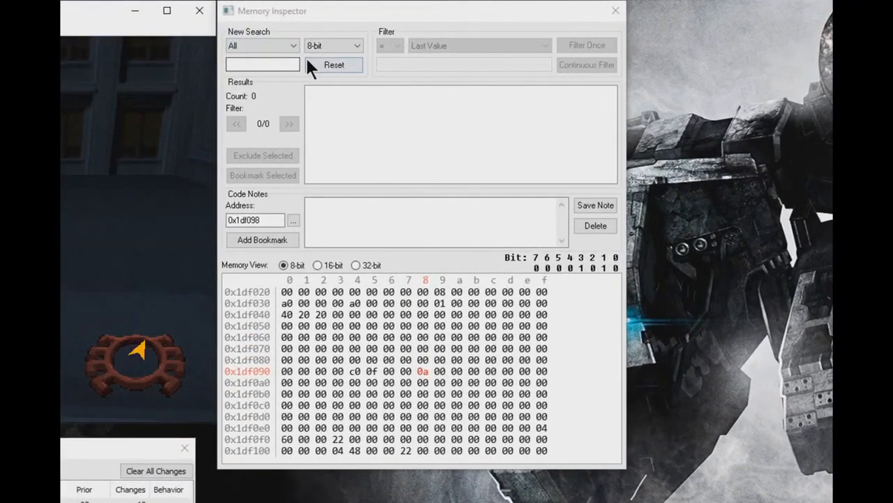
left_click(333, 46)
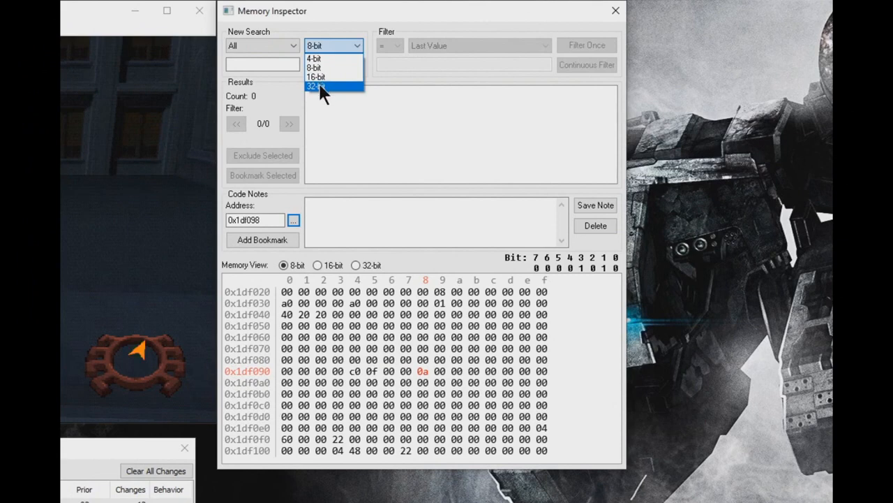
left_click(316, 86)
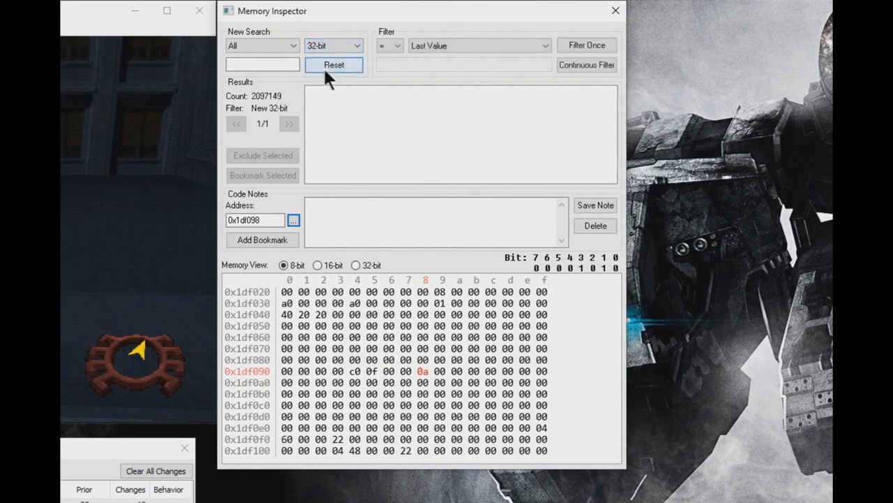
left_click(333, 64)
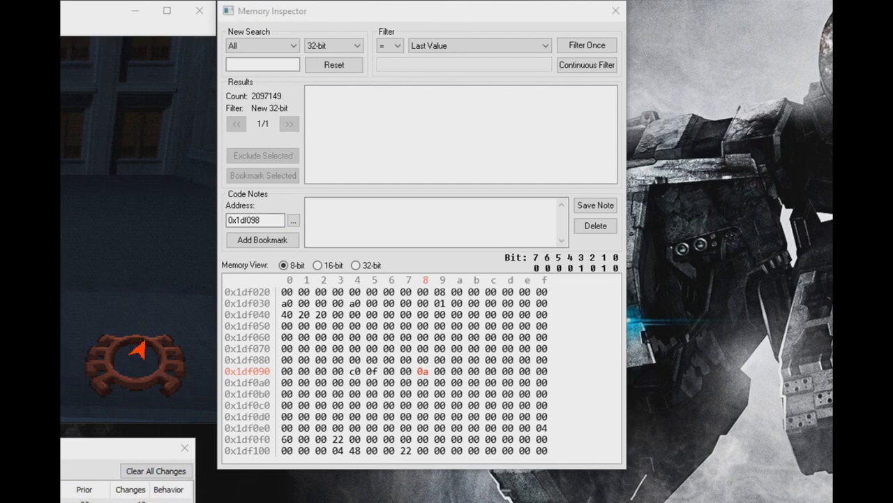
mouse_move(137, 349)
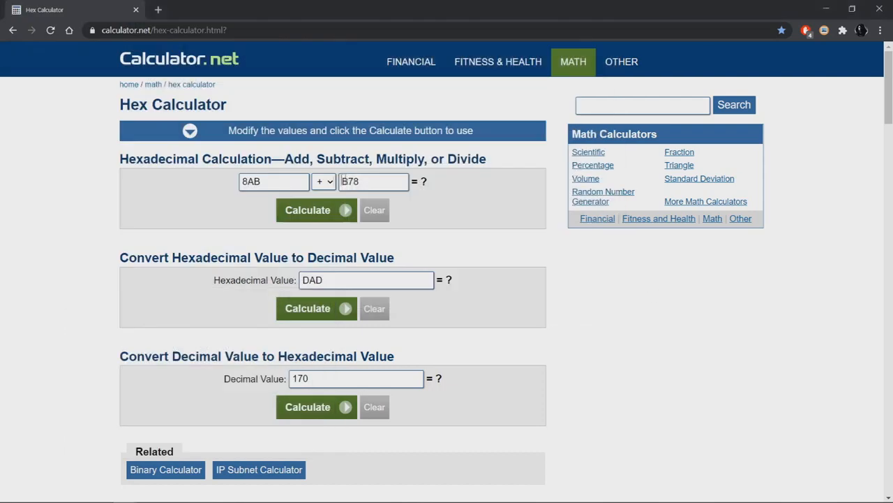
- Calculate 1df098 minus 1dbd40 in the Hex Calculator, giving 3358 hex
type("0x1df098")
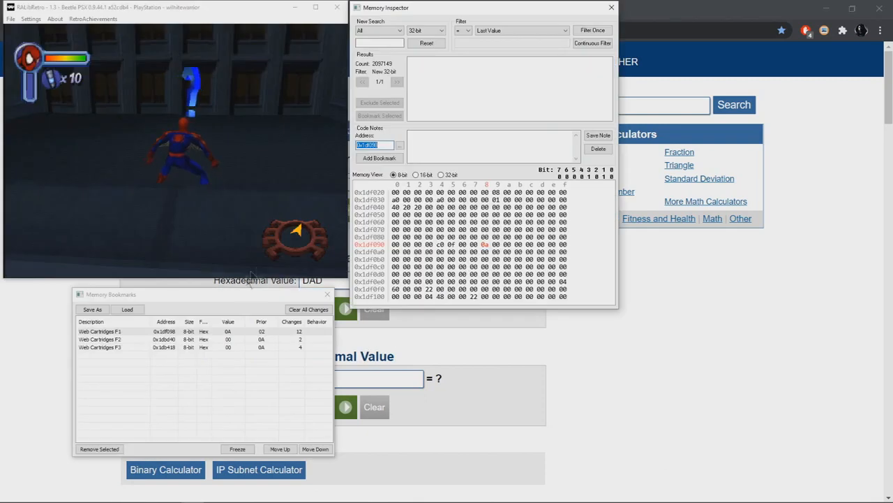
left_click(167, 339)
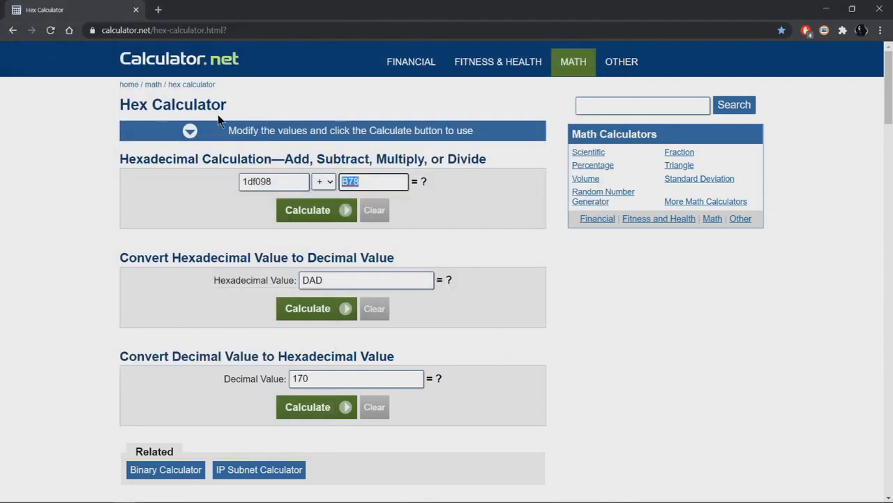
type("1dbd40")
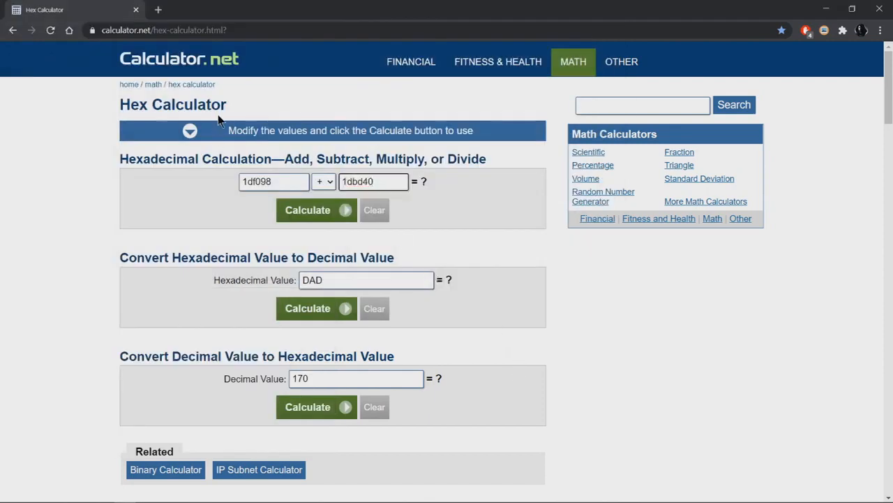
left_click(323, 181)
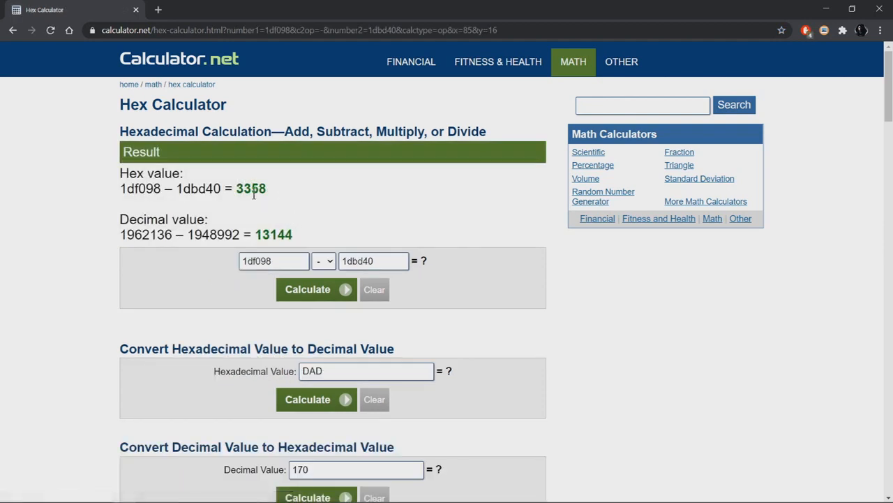
mouse_move(289, 157)
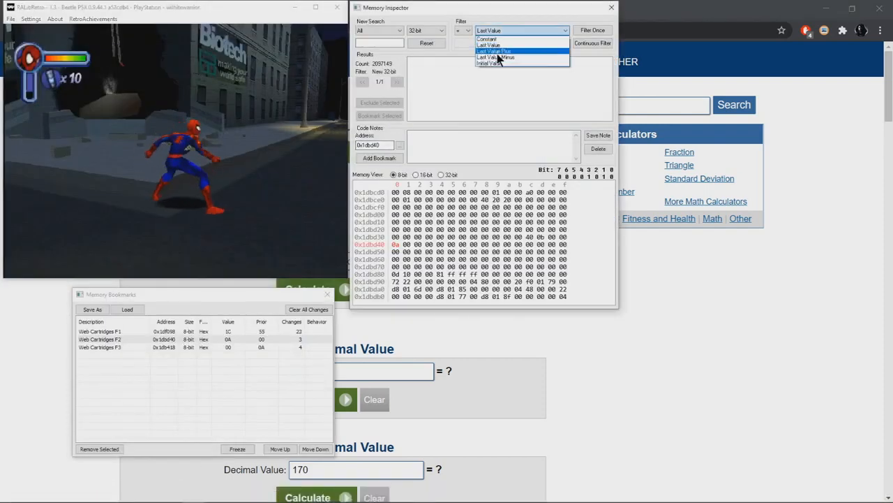
- Filter once with Last Value Minus 0x3358, leaving 11 candidate addresses
left_click(496, 58)
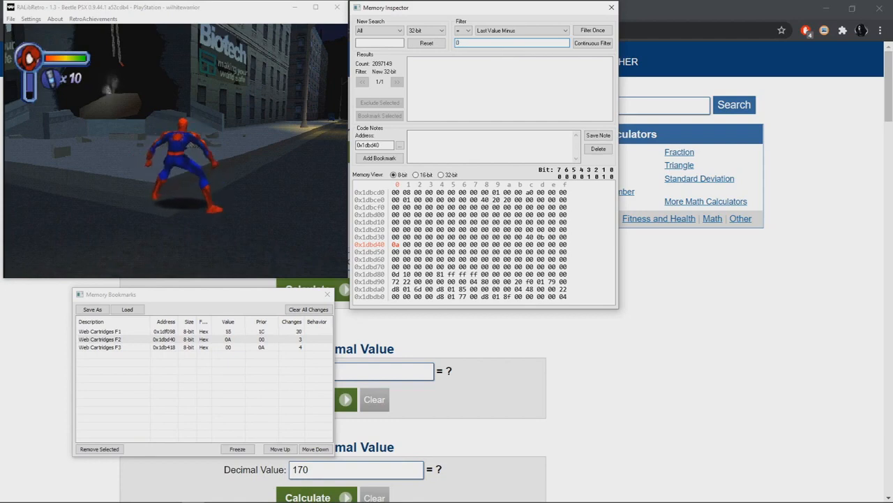
type("0x3158")
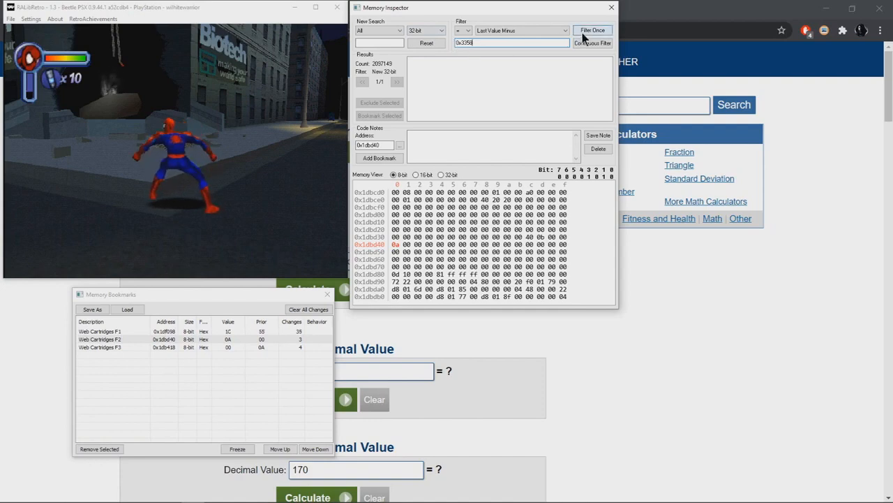
left_click(592, 30)
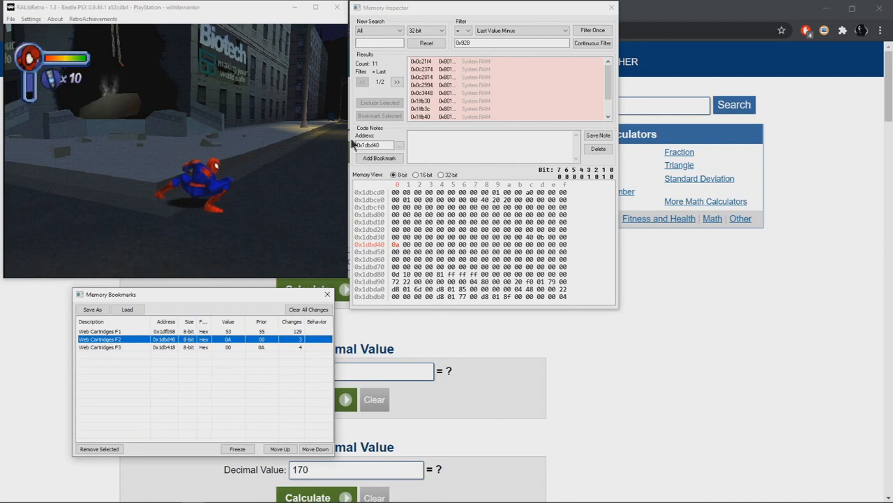
- Calculate 1dbd40 minus 1db418 in the Hex Calculator, giving 928 hex
right_click(373, 145)
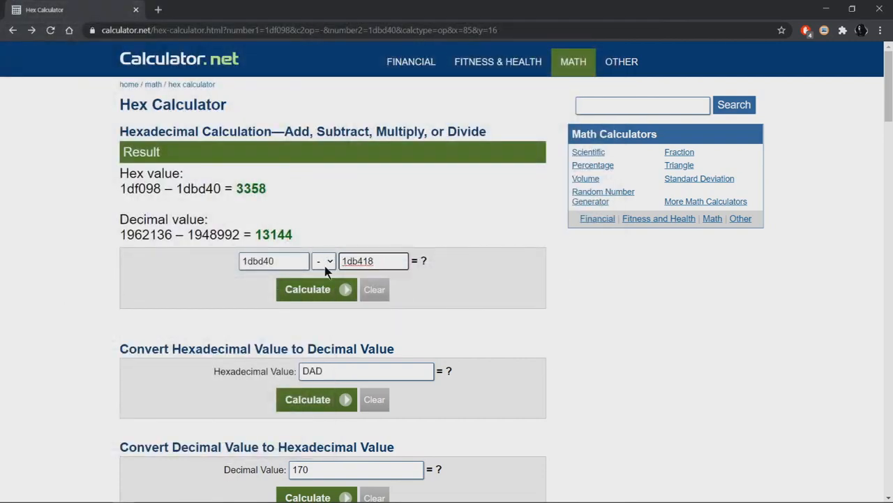
left_click(308, 289)
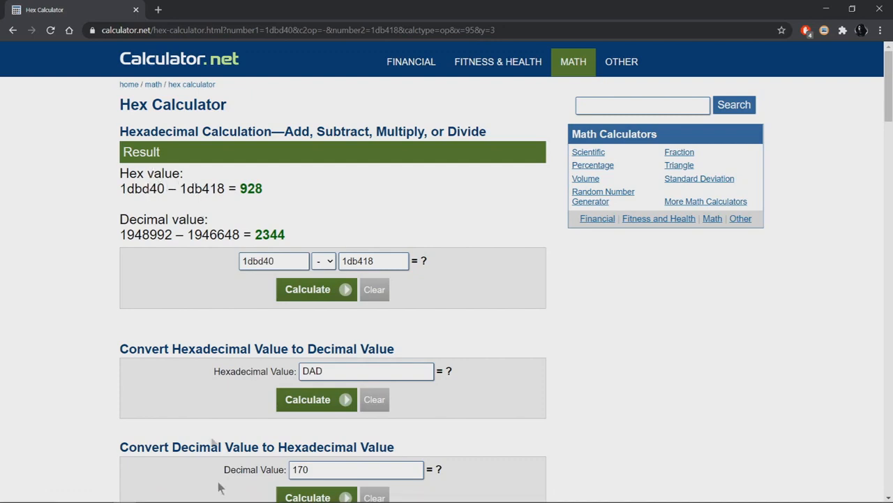
mouse_move(192, 494)
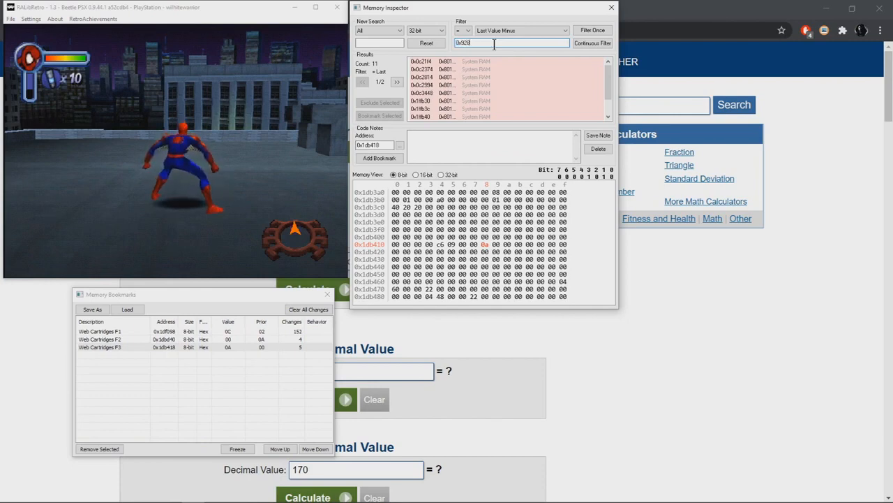
- Filter once for values that dropped by 0x928, keeping 11 candidates
left_click(591, 30)
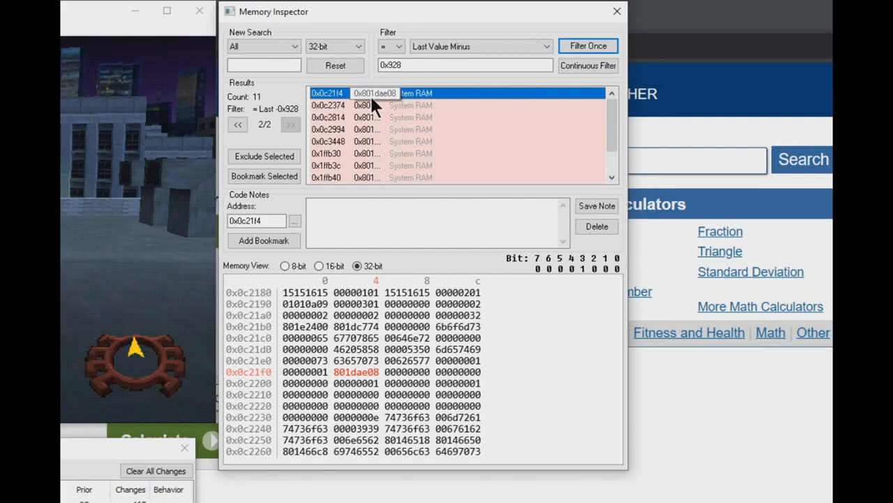
- Inspect candidate pointers 0x0c21f4, 0x0c3448 and 0x0c2814 in the results
left_click(328, 117)
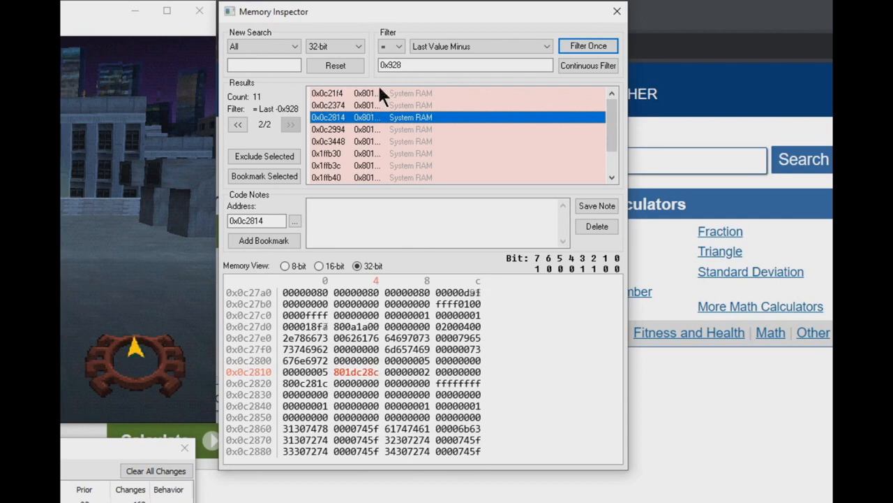
mouse_move(342, 381)
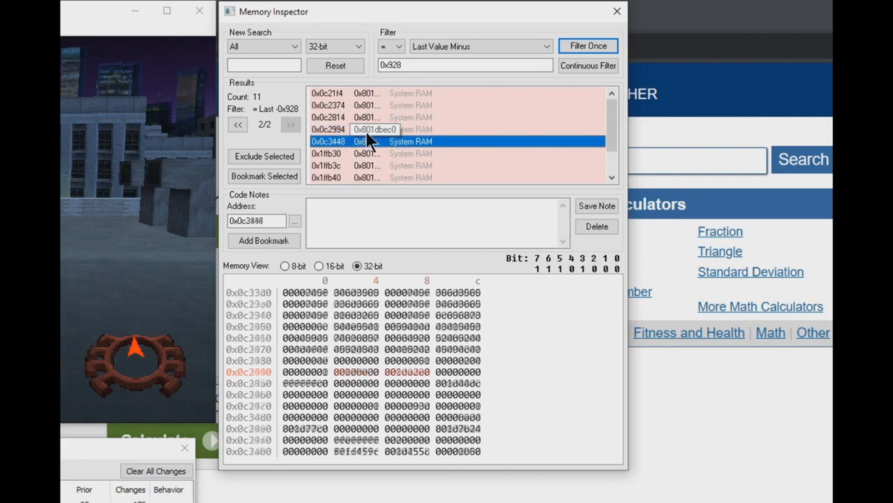
left_click(328, 104)
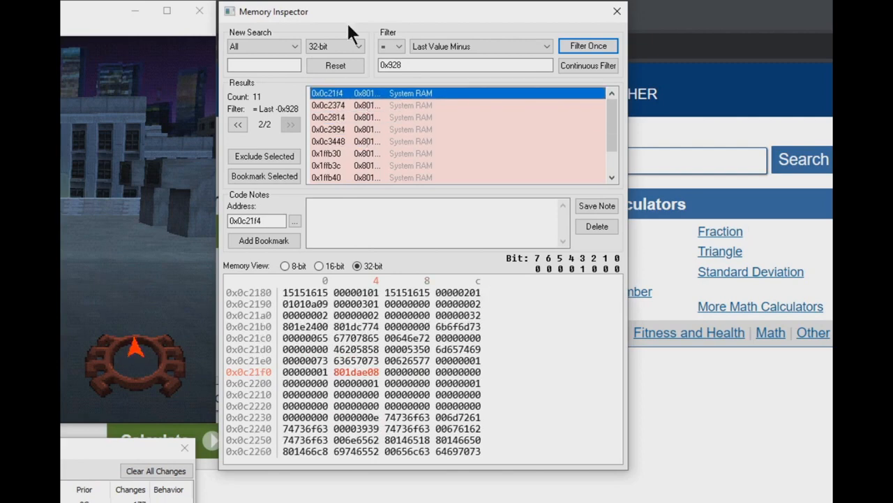
mouse_move(314, 206)
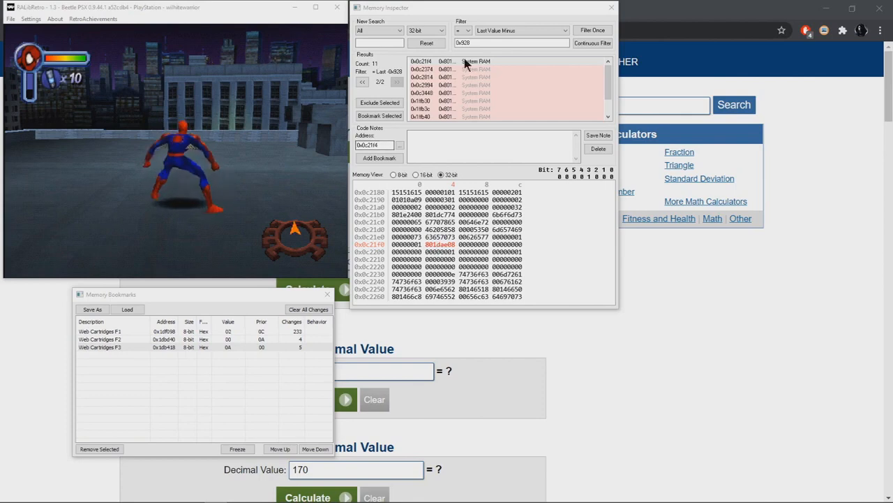
left_click(421, 76)
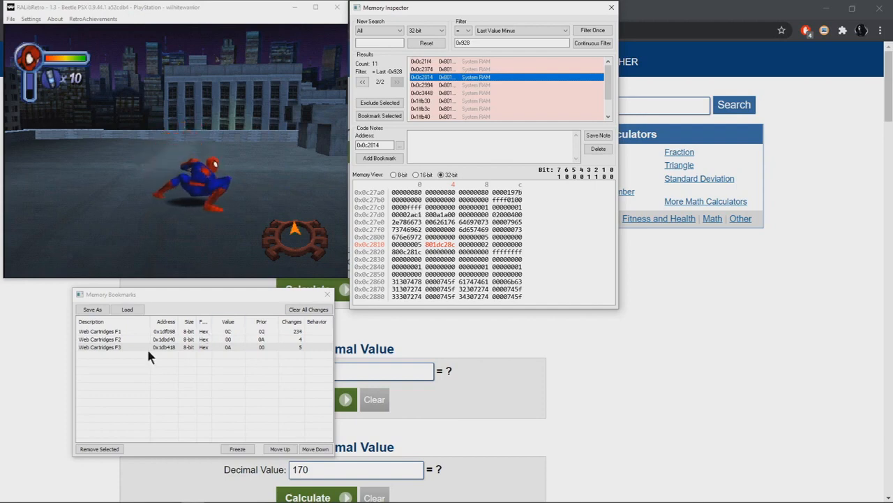
mouse_move(398, 105)
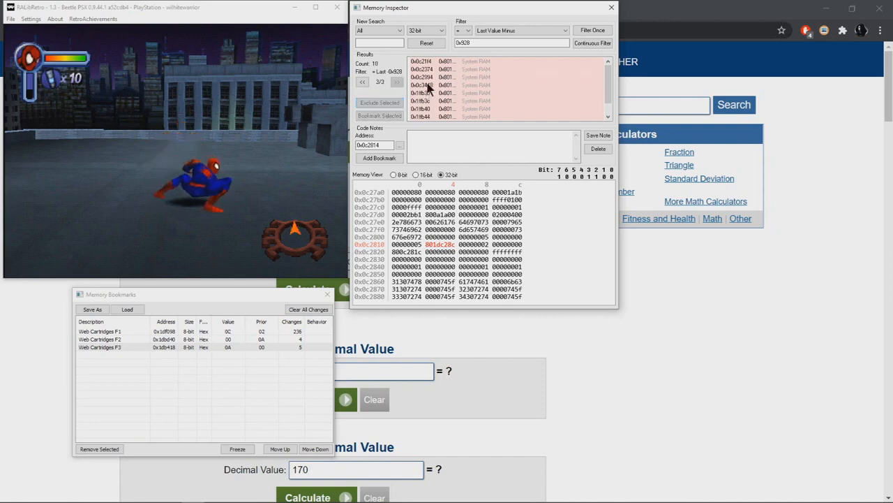
left_click(423, 85)
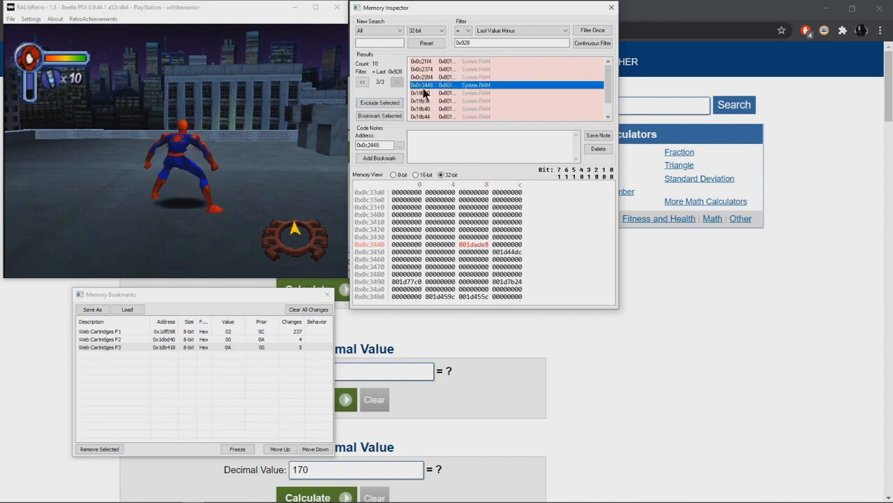
- Select 0x0c21f4, save its 'Player Stats Pointer' note, and bookmark it
left_click(422, 69)
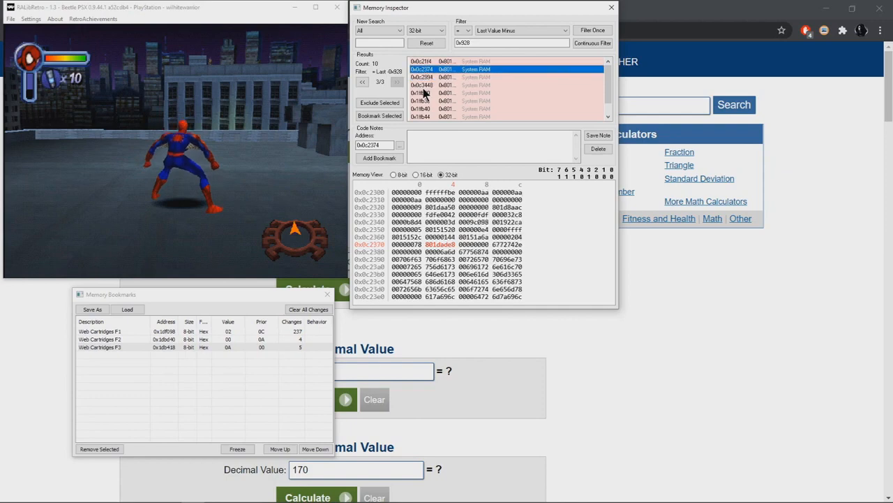
left_click(423, 61)
type("Player Stats Pointer")
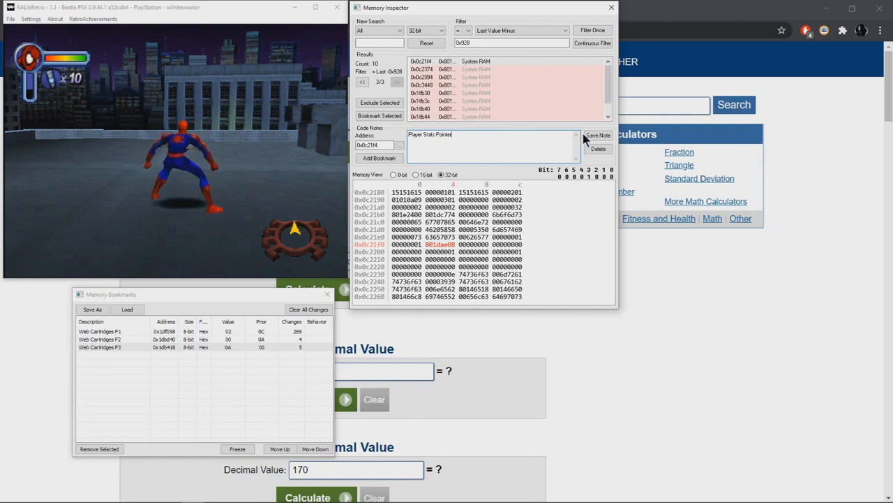
left_click(598, 134)
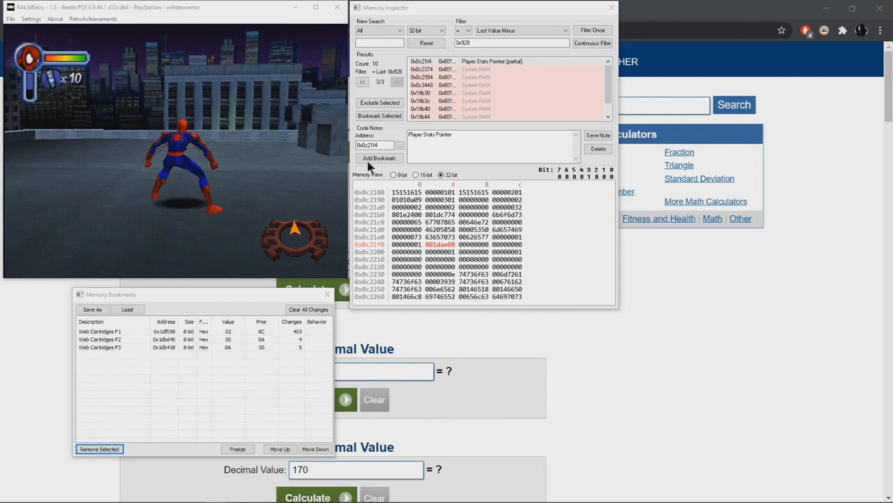
left_click(379, 158)
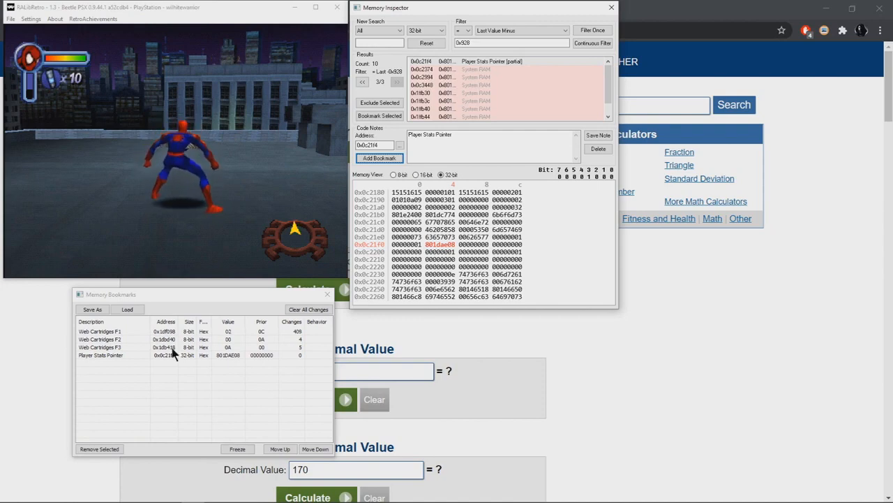
- View the Web Cartridges F3 address 0x1db418 in memory and return to the Hex Calculator
left_click(139, 347)
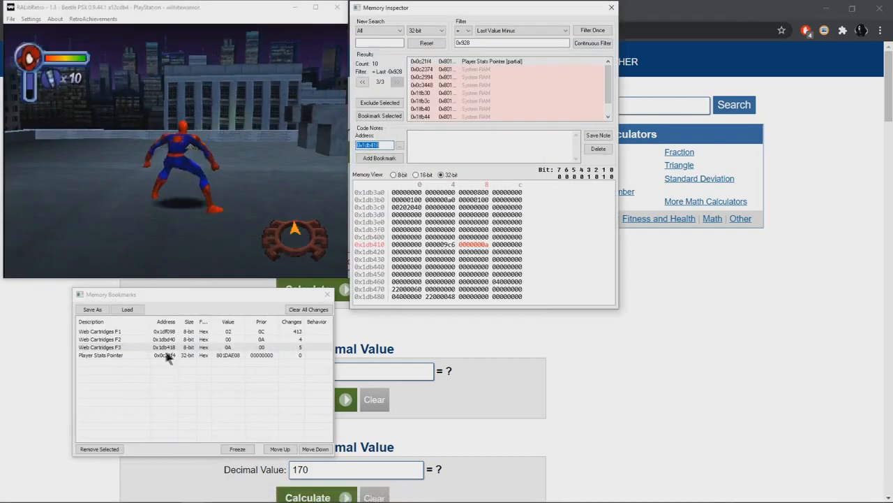
left_click(100, 355)
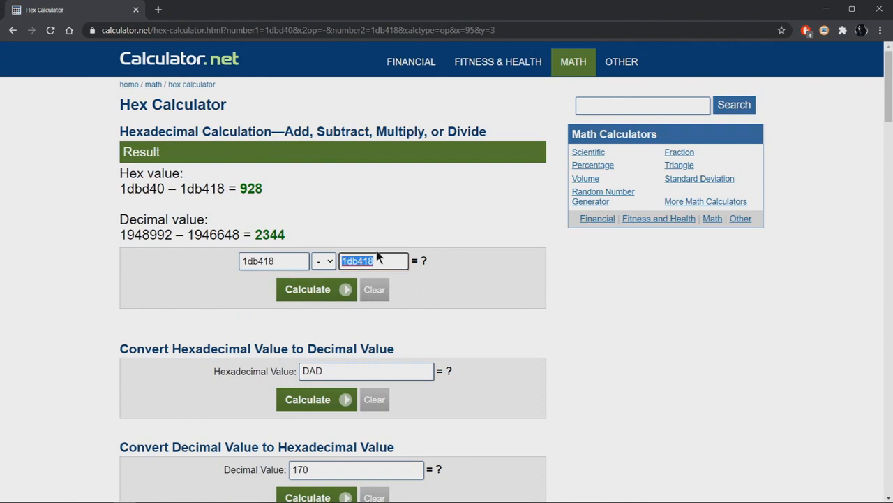
- Calculate 1db418 minus 1dae08 in the Hex Calculator, giving offset 610 hex
type("1dae0")
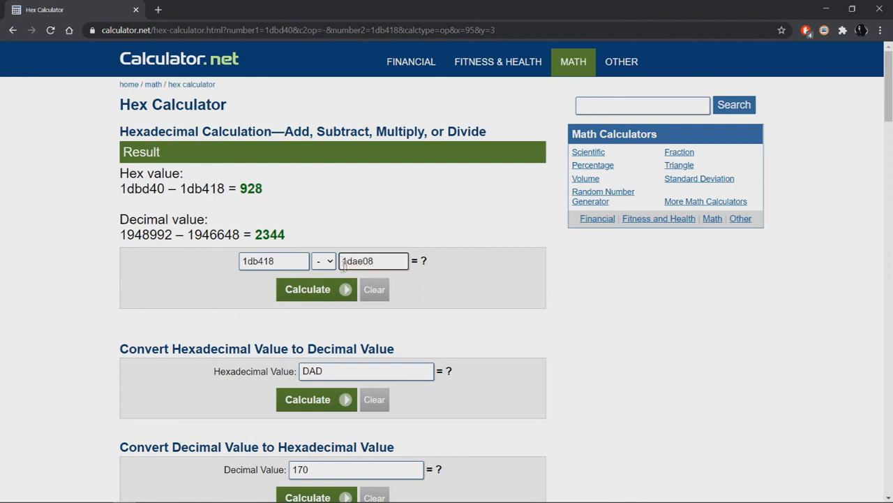
left_click(308, 288)
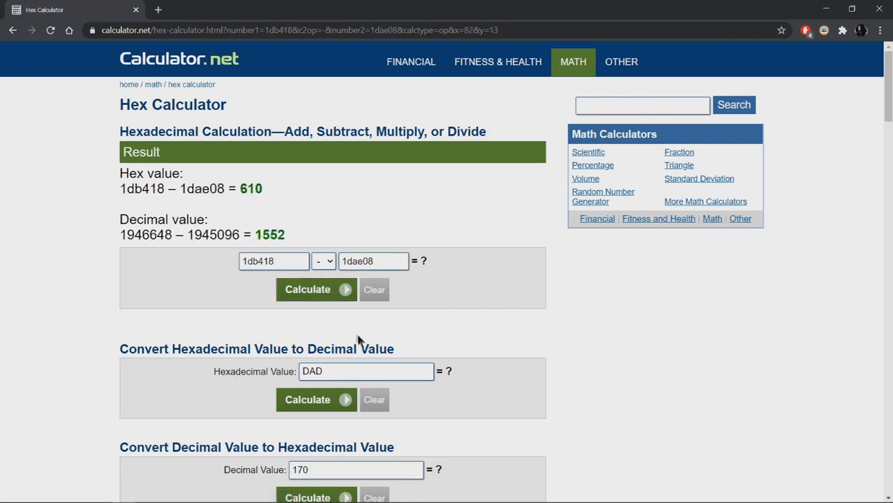
mouse_move(347, 324)
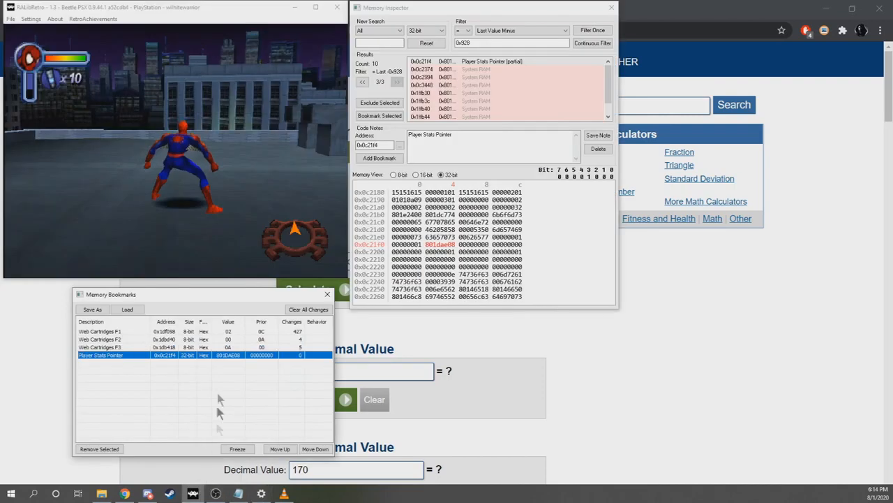
- Add '+610 = Web Cartridges' to the Player Stats Pointer bookmark description
left_click(515, 143)
type("+610 = Web Cartridges")
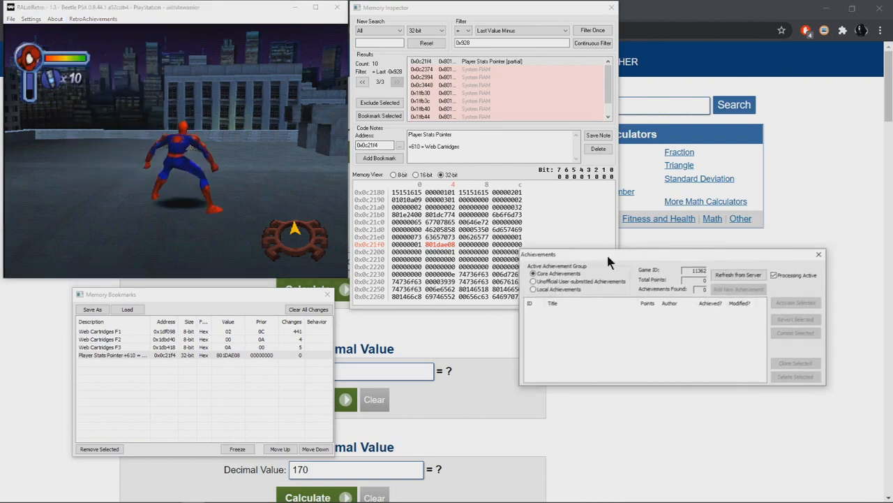
- Add a new local achievement and open it in the Achievement Editor as 'Pointer Test'
left_click(534, 288)
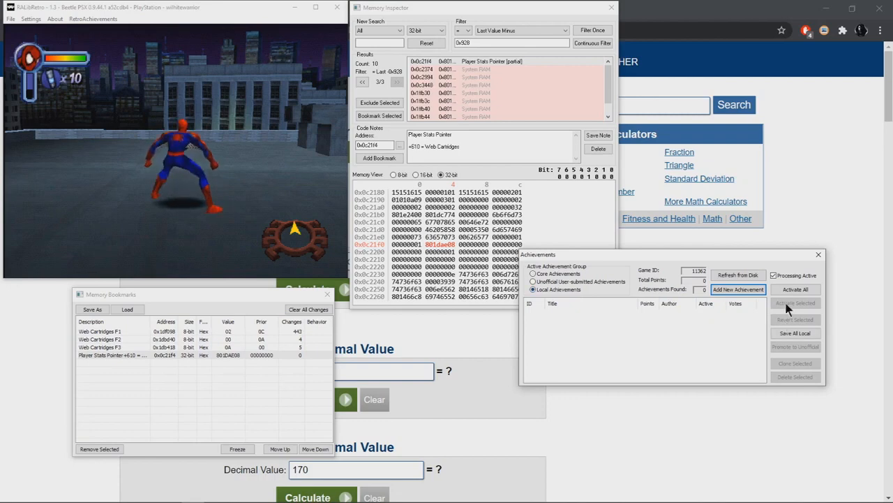
left_click(738, 289)
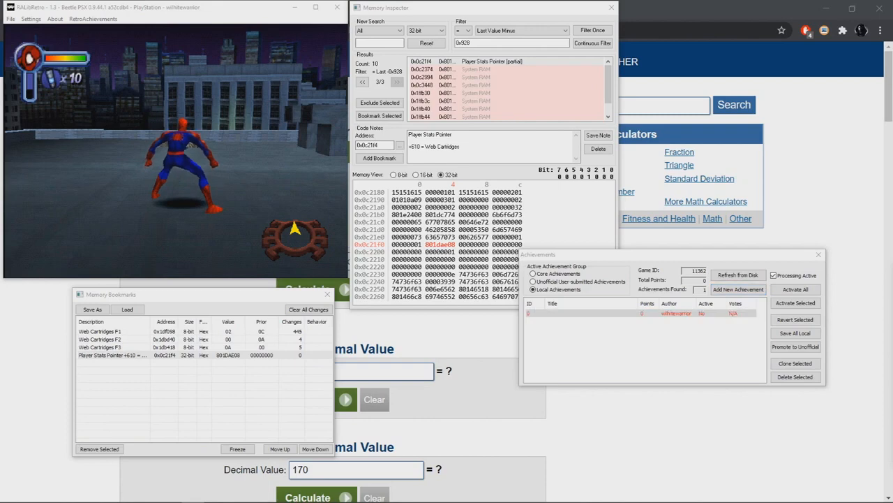
left_click(738, 289)
type("[Pointer Test]")
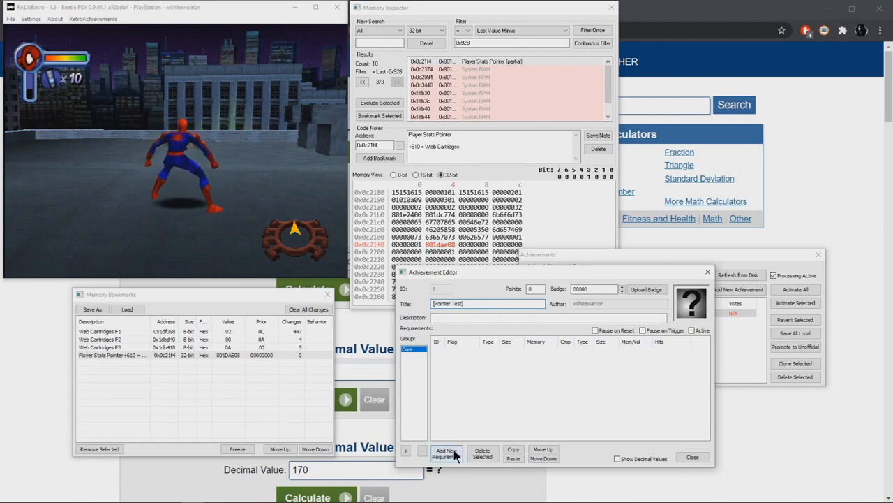
- Add an Add Address requirement on 24-bit 0x0c21f4, then a second 8-bit requirement below it
left_click(446, 453)
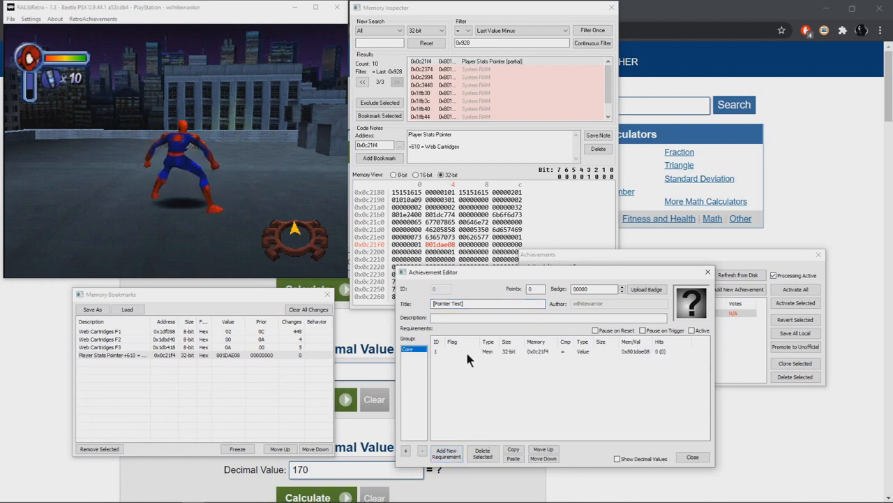
left_click(473, 351)
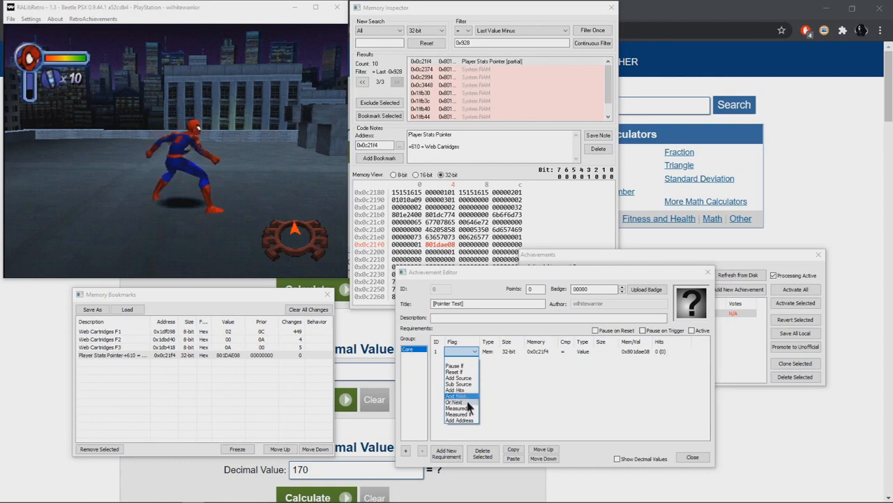
left_click(459, 419)
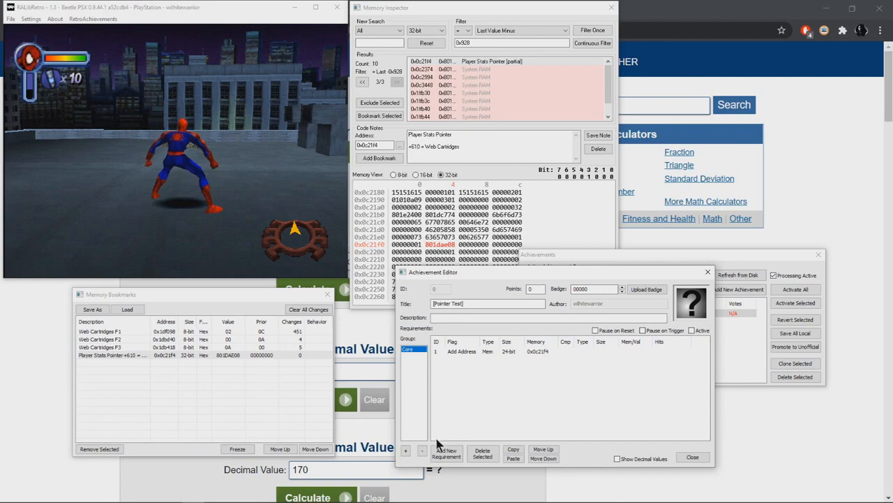
left_click(446, 452)
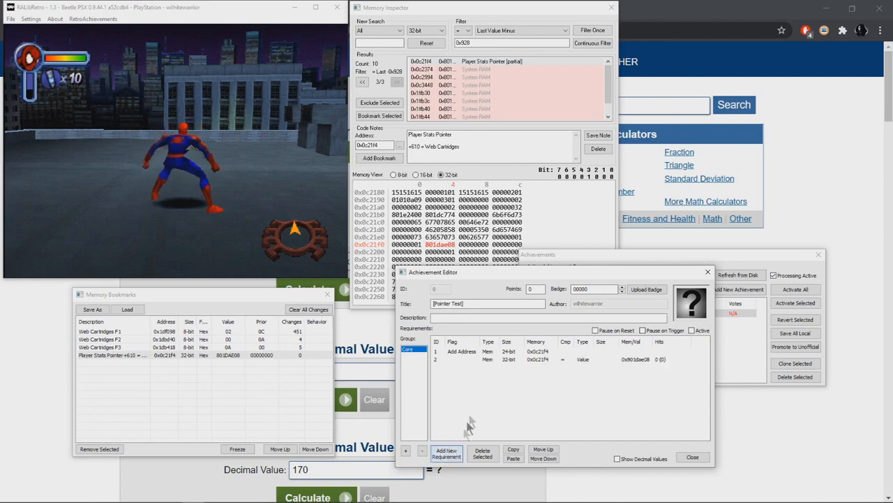
left_click(511, 359)
type("0x000610")
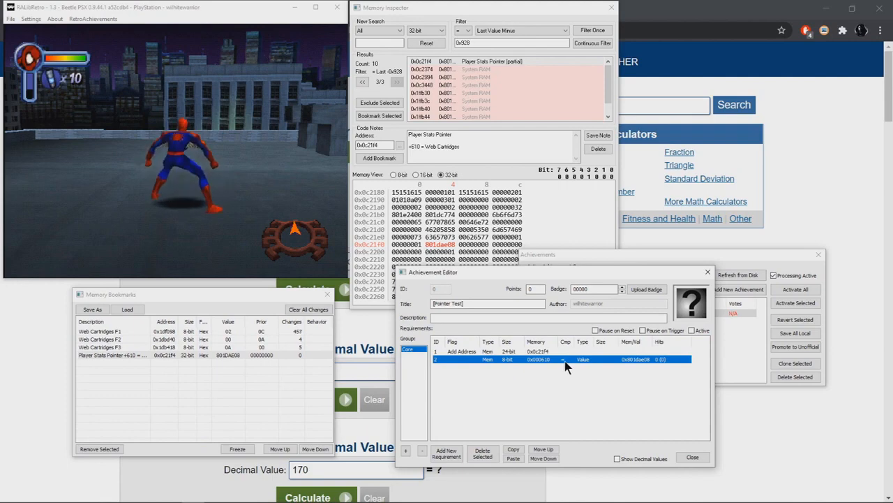
- Make offset 0x610 compare '<' against its Delta 8-bit value, and confirm activating Pointer Test
left_click(566, 359)
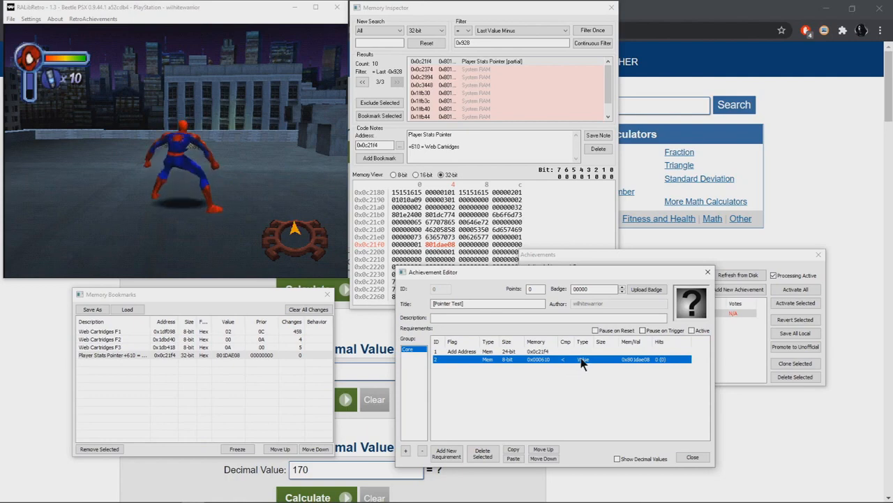
left_click(583, 358)
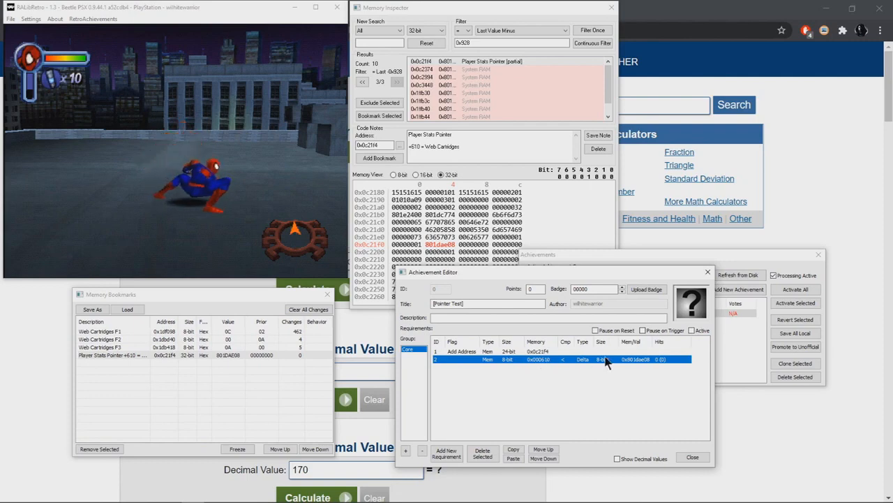
mouse_move(639, 365)
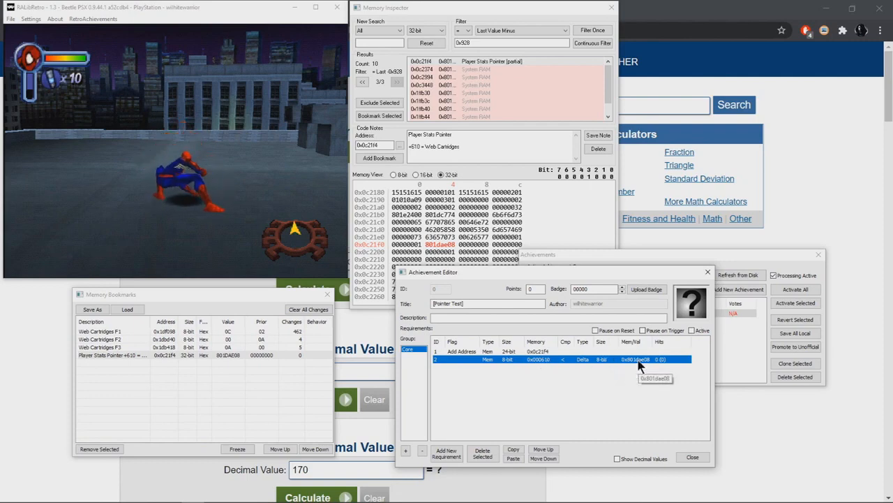
double_click(631, 359)
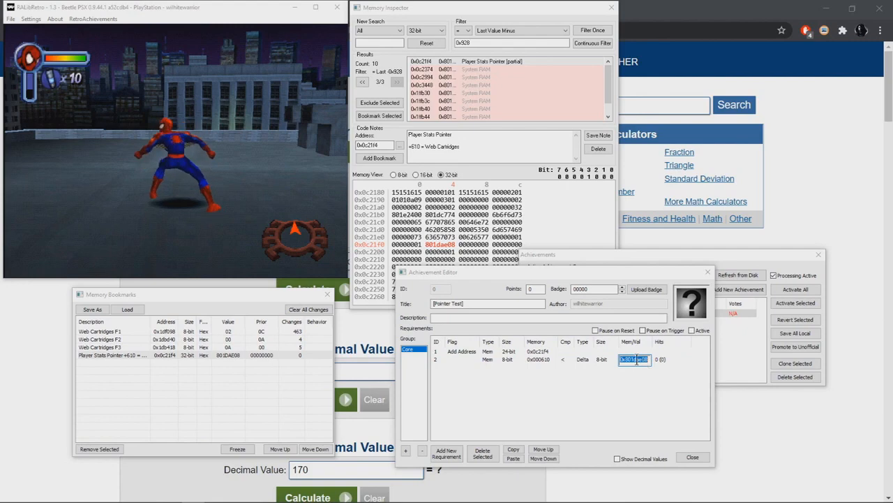
type("610")
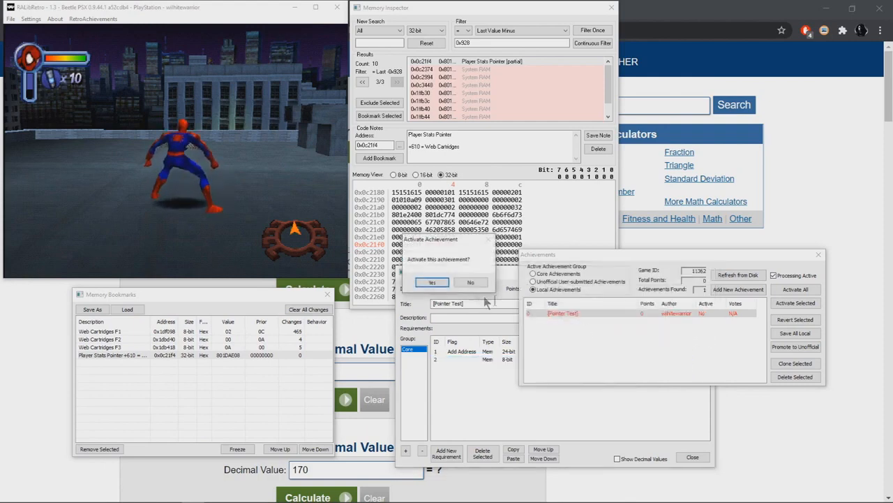
left_click(432, 282)
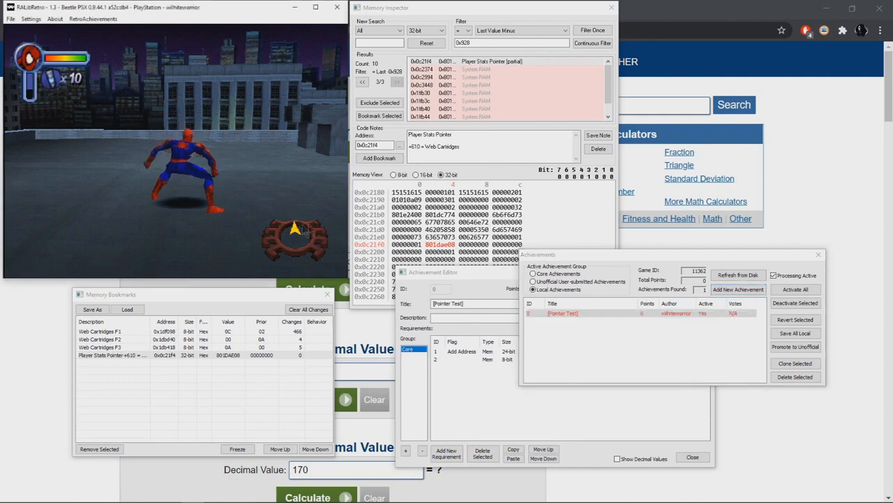